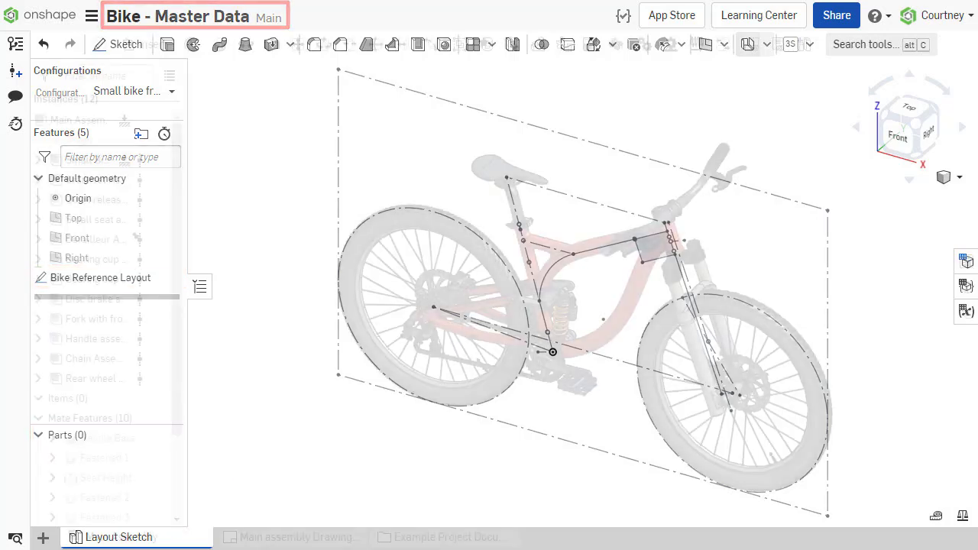
Show the Violin Part Studio with its variable table (Neck_Length 143 mm, Bridge_Width).
click(119, 538)
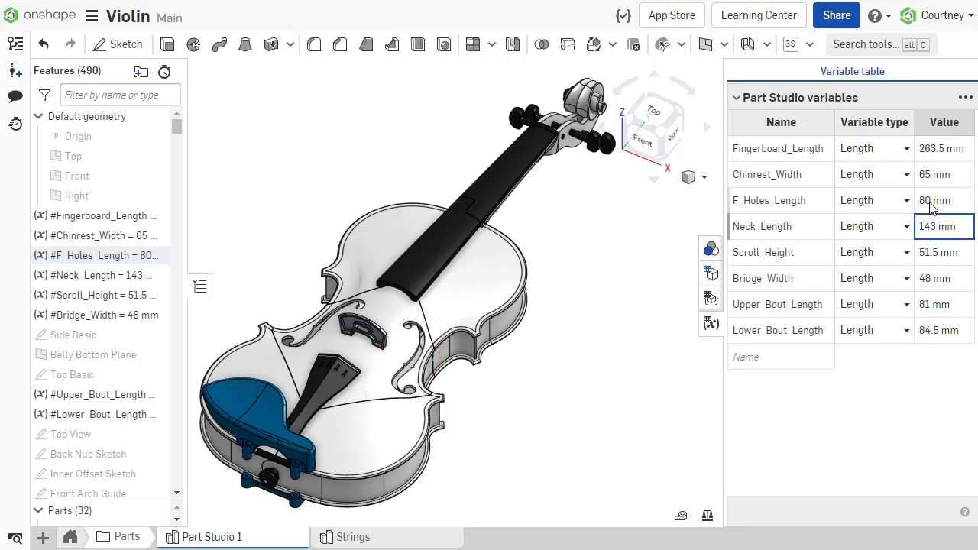
Show the Casing Part Studio of the Worm Gear Speed Reducer in its Wide configuration.
click(285, 536)
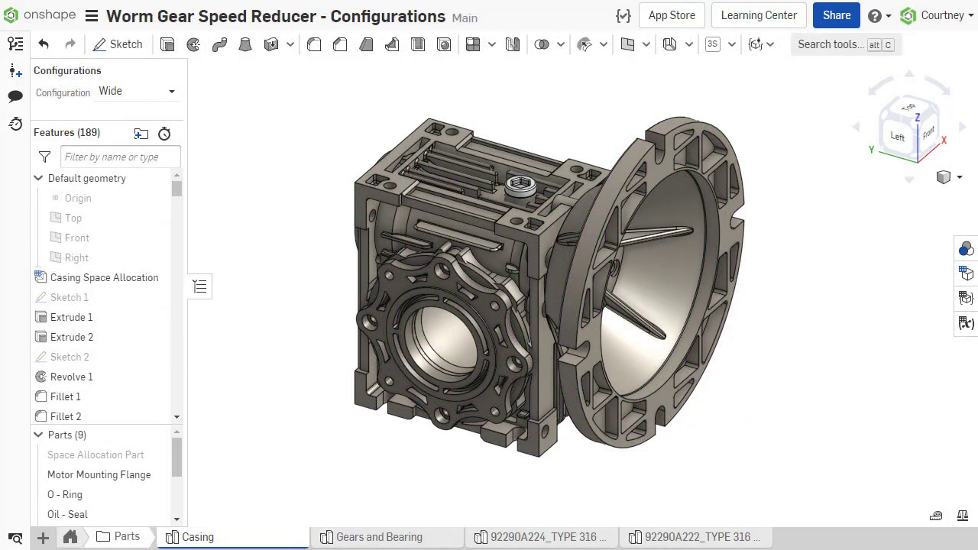
Show the Log Grapple Frame Part Studio with the sheet metal Bracket over its layout sketches.
click(136, 538)
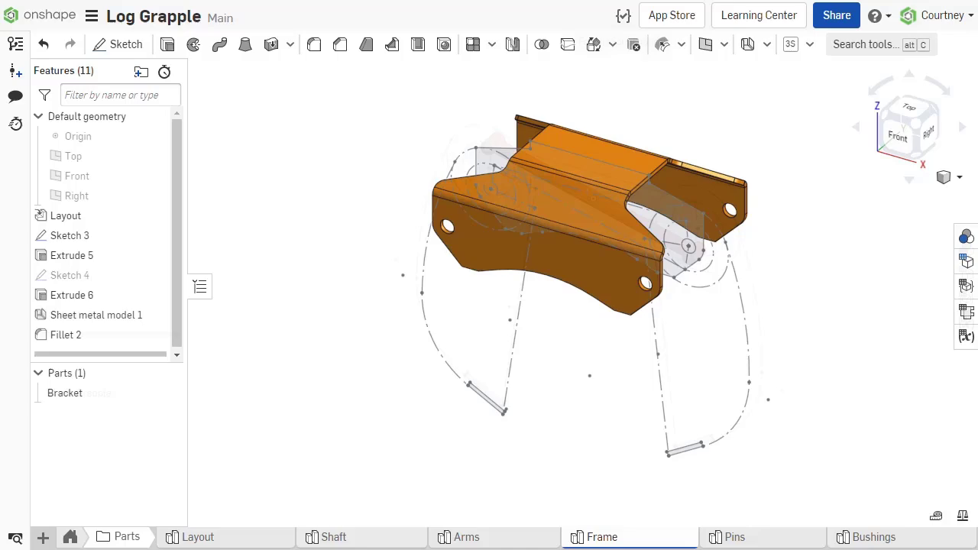
Show the Bike Master Data version history: Start, V1 Small Bike, V2 Large Bike, Main.
click(466, 536)
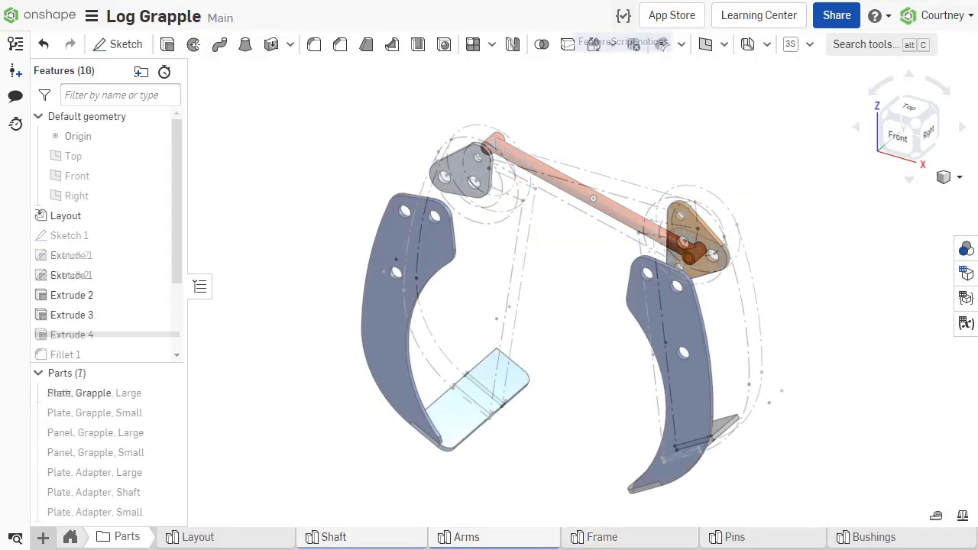
click(113, 537)
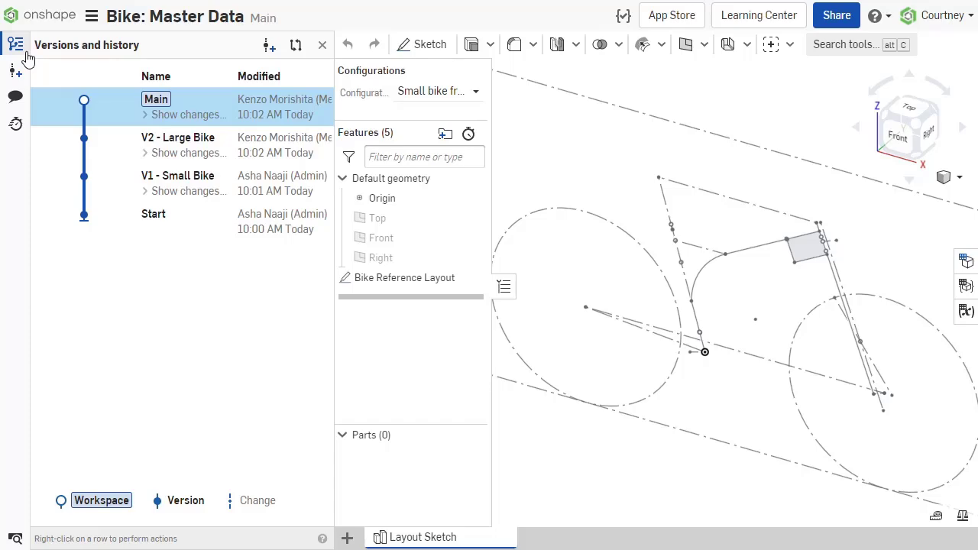
Show the Bike Main Assembly's performance report (813 instances, 369 ms mate solve) and close it.
click(123, 538)
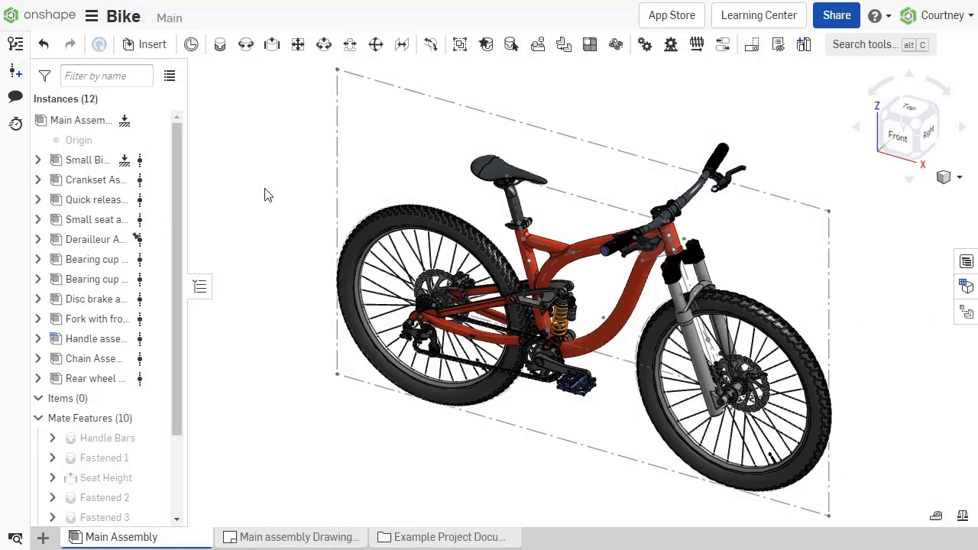
click(16, 125)
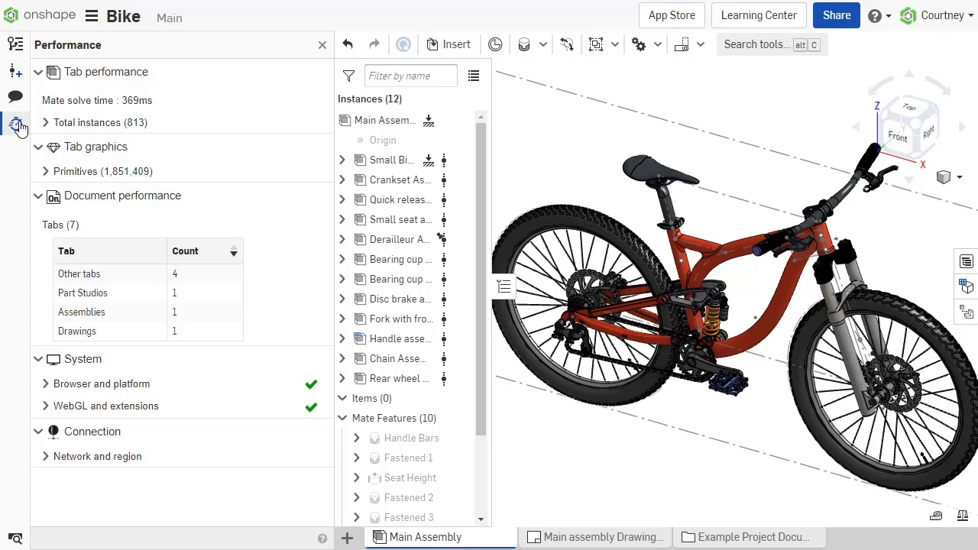
click(321, 44)
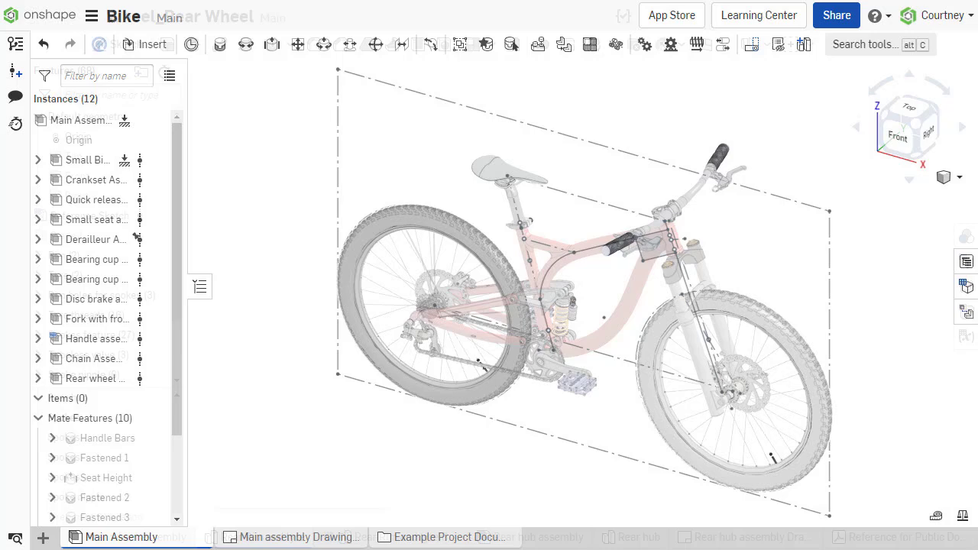
Browse the Wheel_Rear rim and tyre studio of the Bike document.
click(125, 538)
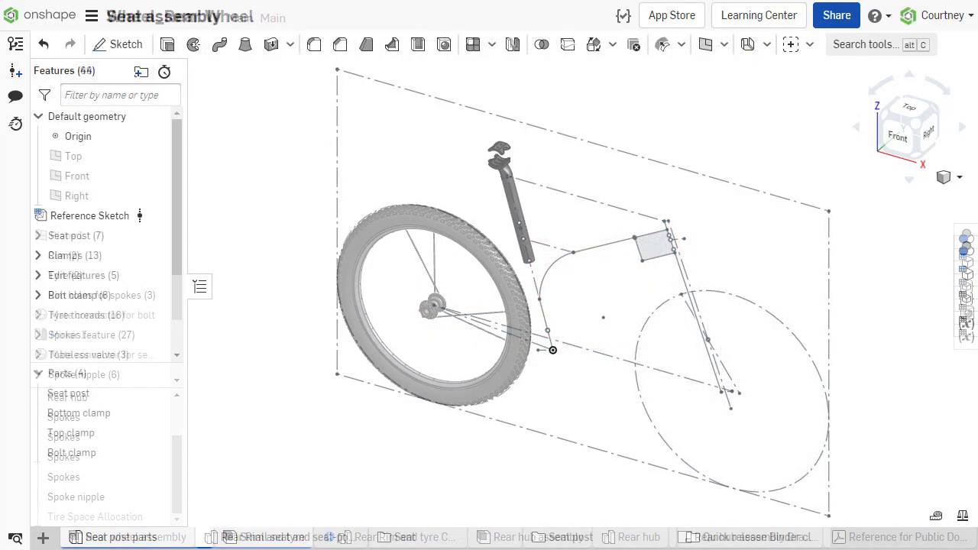
click(905, 537)
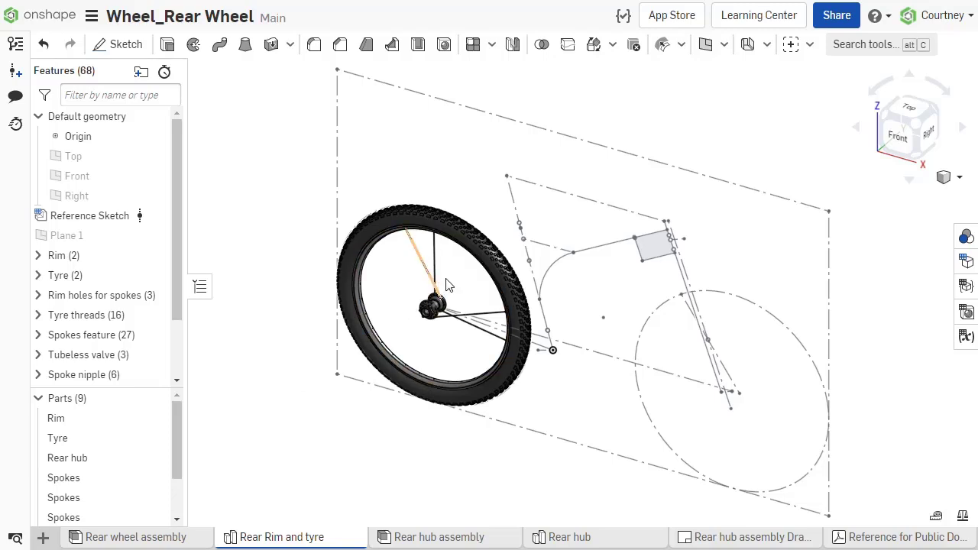
scroll(up, 3)
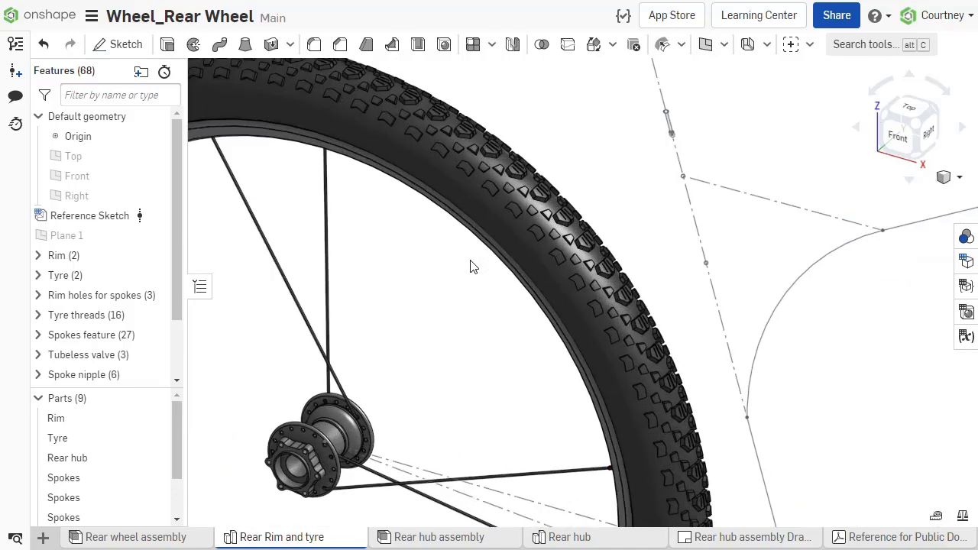
scroll(up, 3)
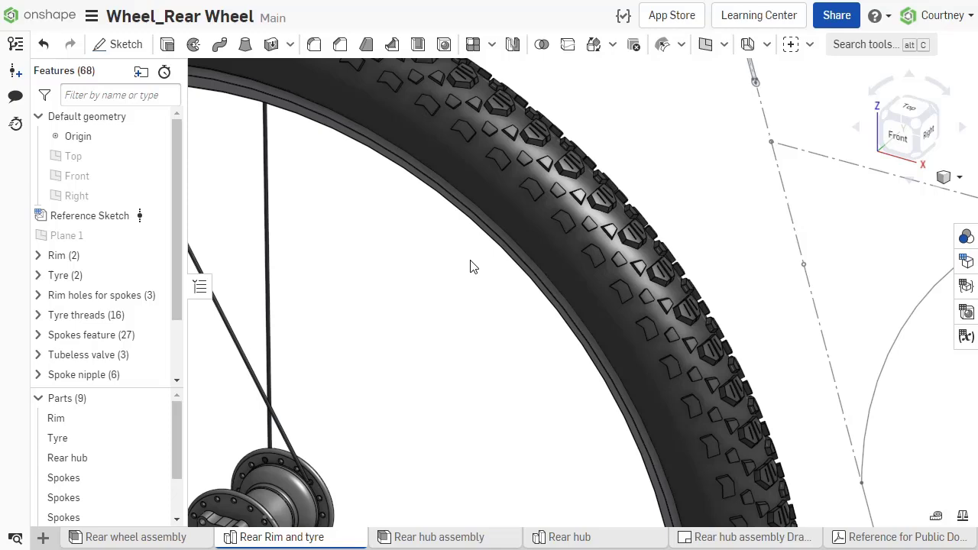
Switch to the 108-Speaker document's Master-Envelope part studio.
click(135, 536)
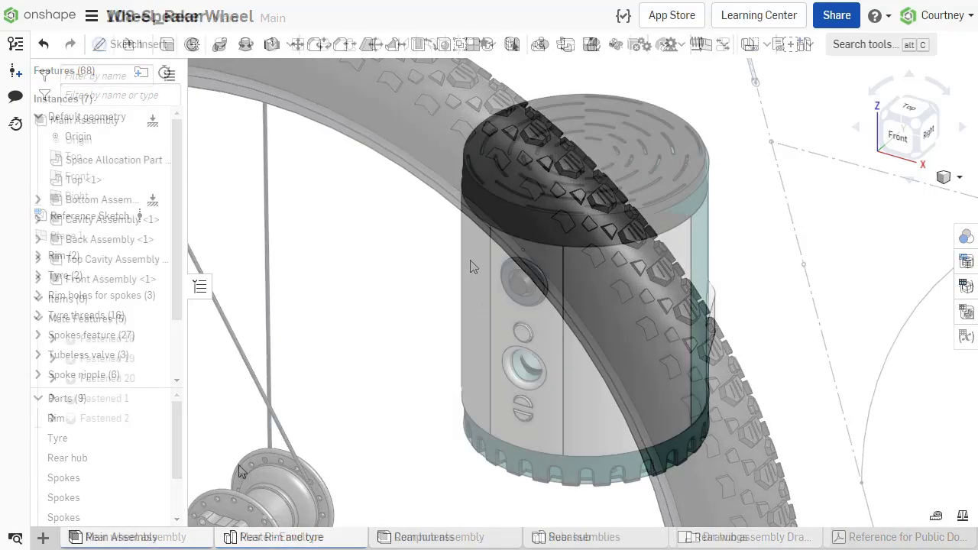
click(281, 537)
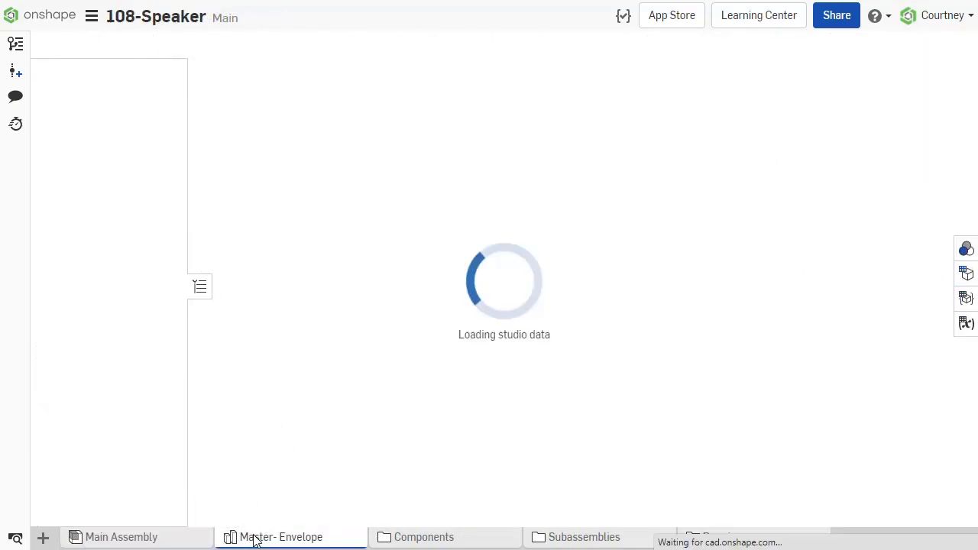
Change the speaker's Height_envelope variable from 230 to 280.
click(281, 536)
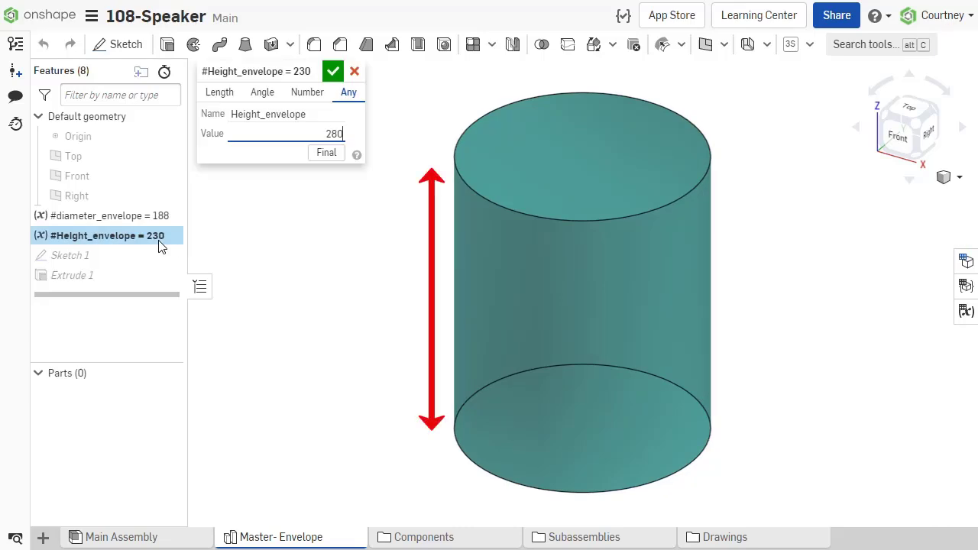
click(334, 71)
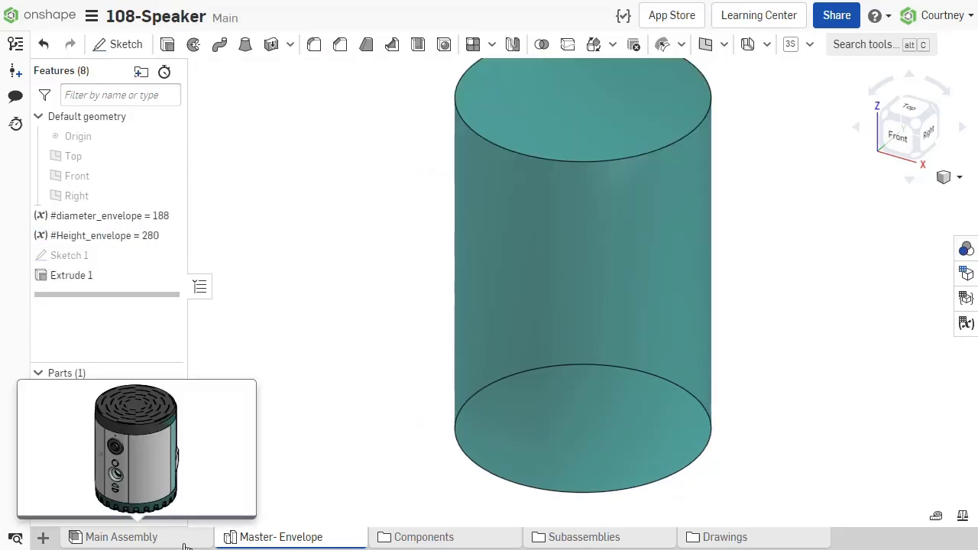
Switch to the Bucket - Layout document's bucket part studio with its configurations.
click(120, 536)
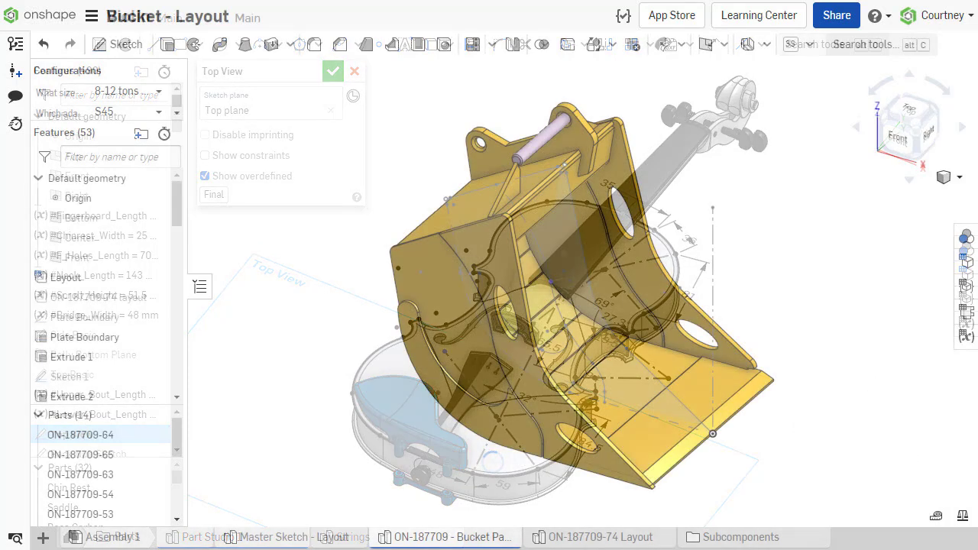
click(333, 70)
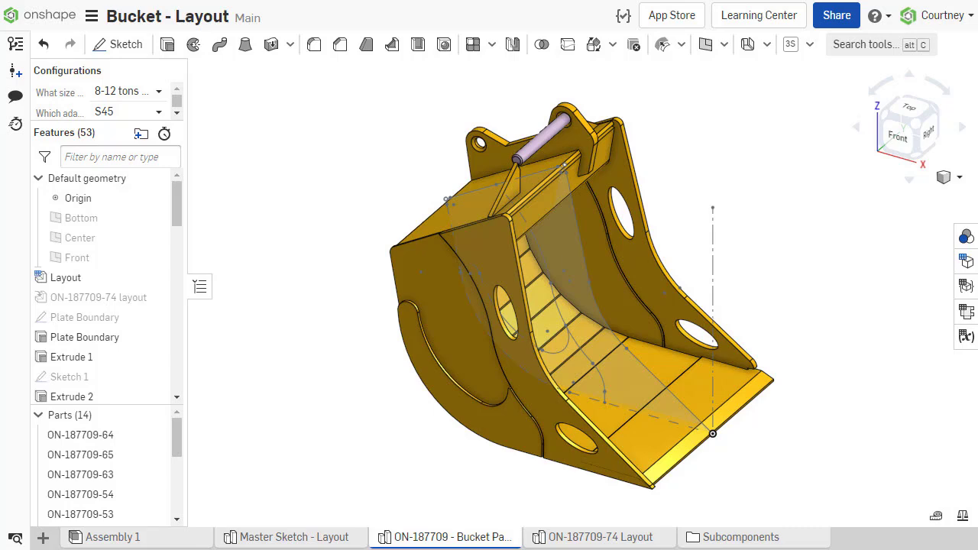